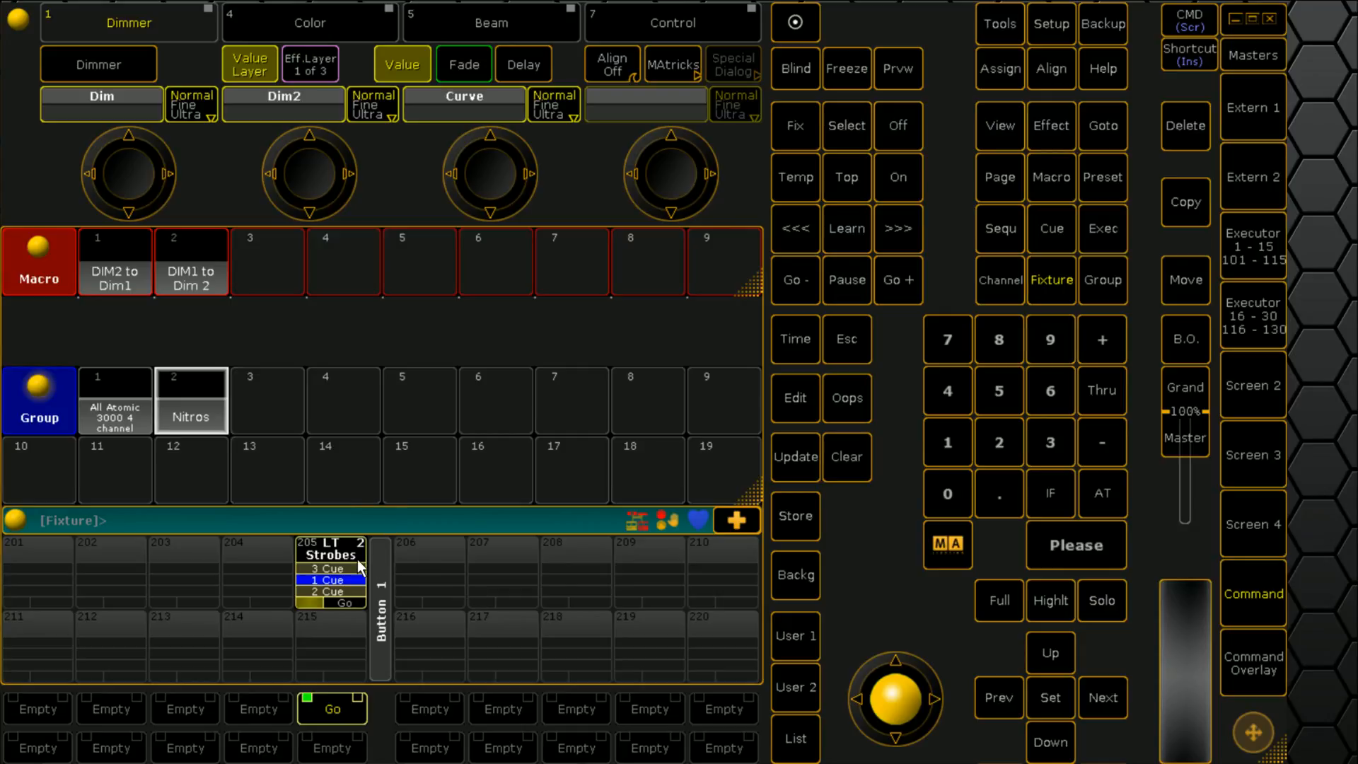
mouse_move(212, 420)
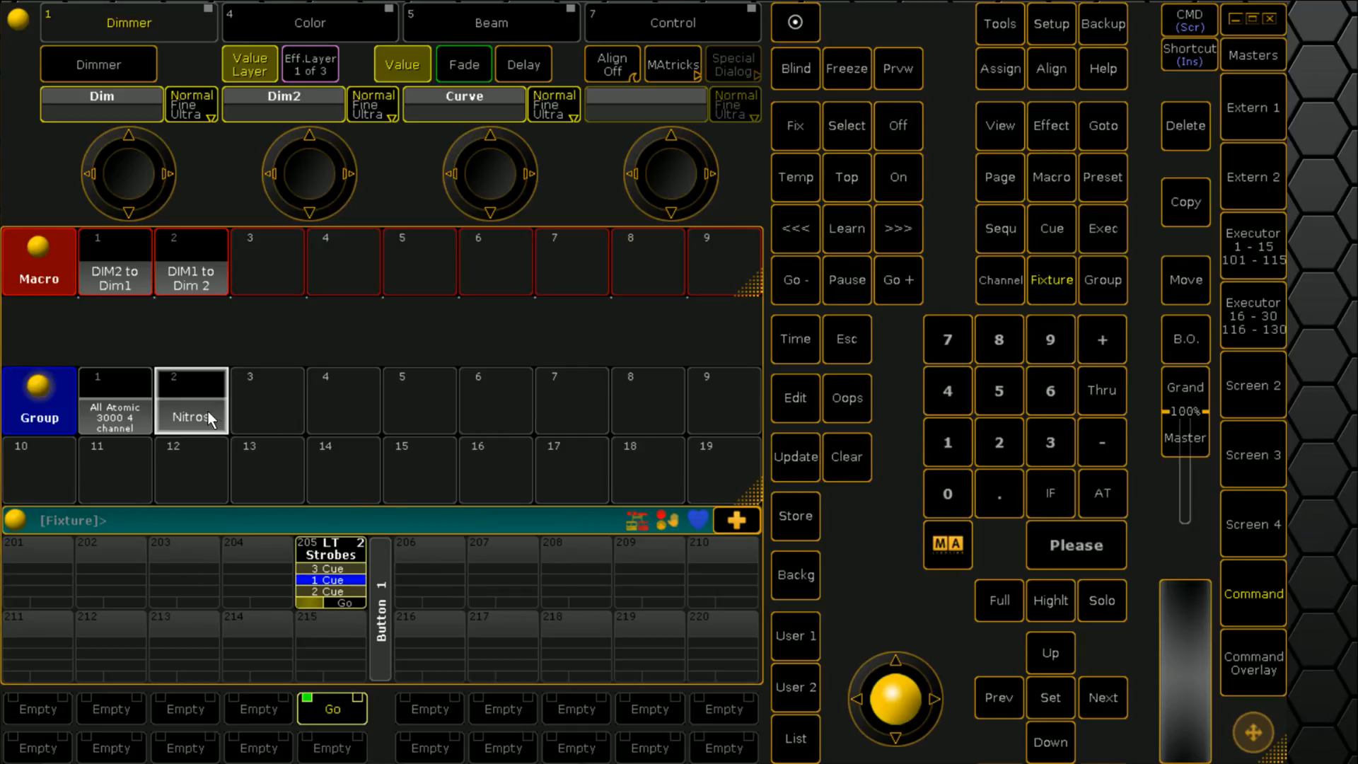
mouse_move(156, 441)
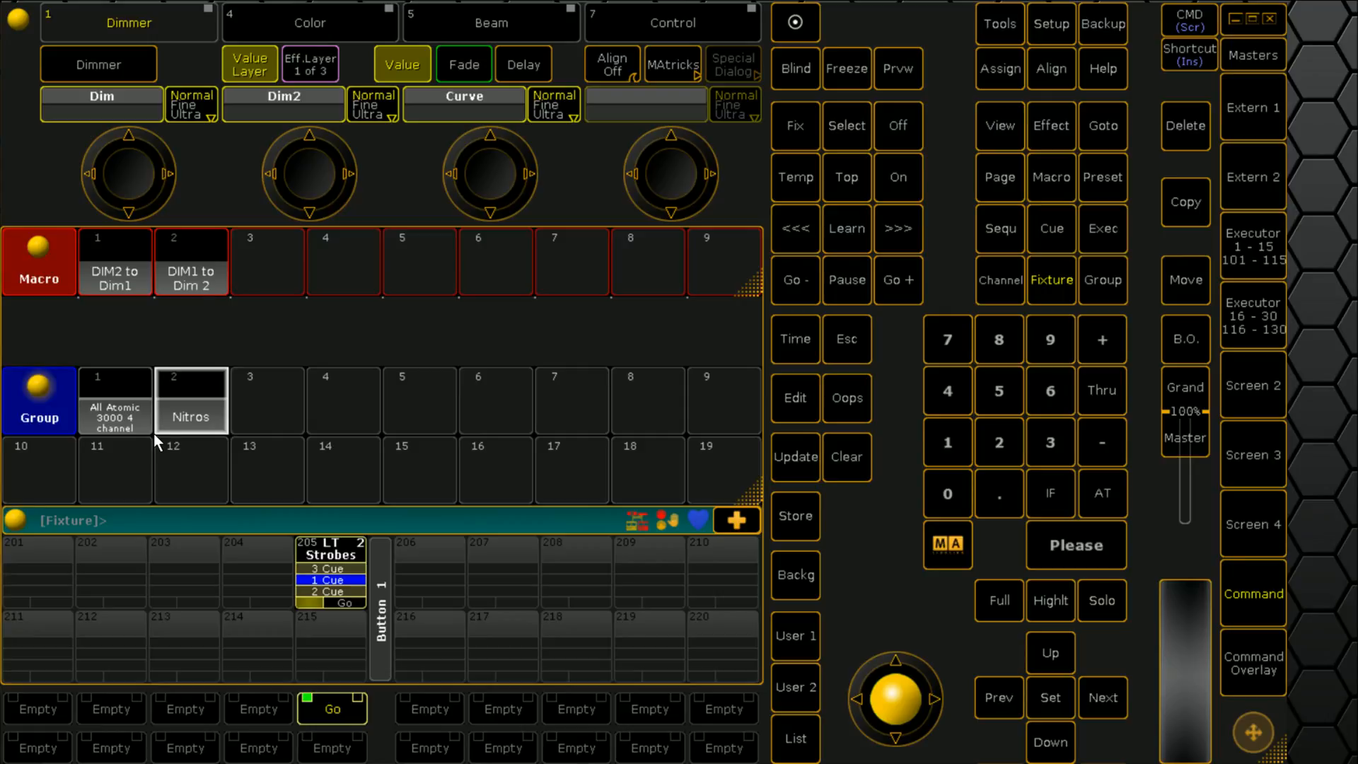
mouse_move(200, 425)
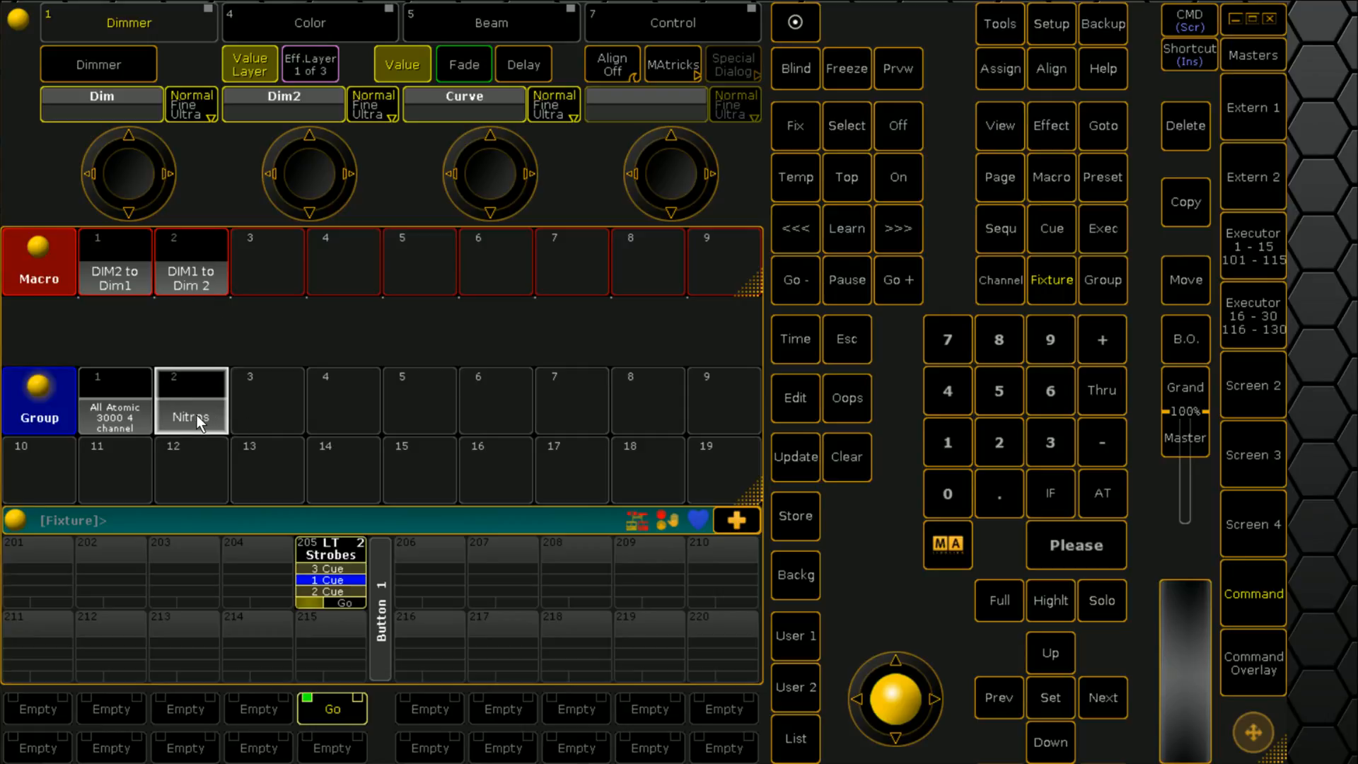
mouse_move(232, 409)
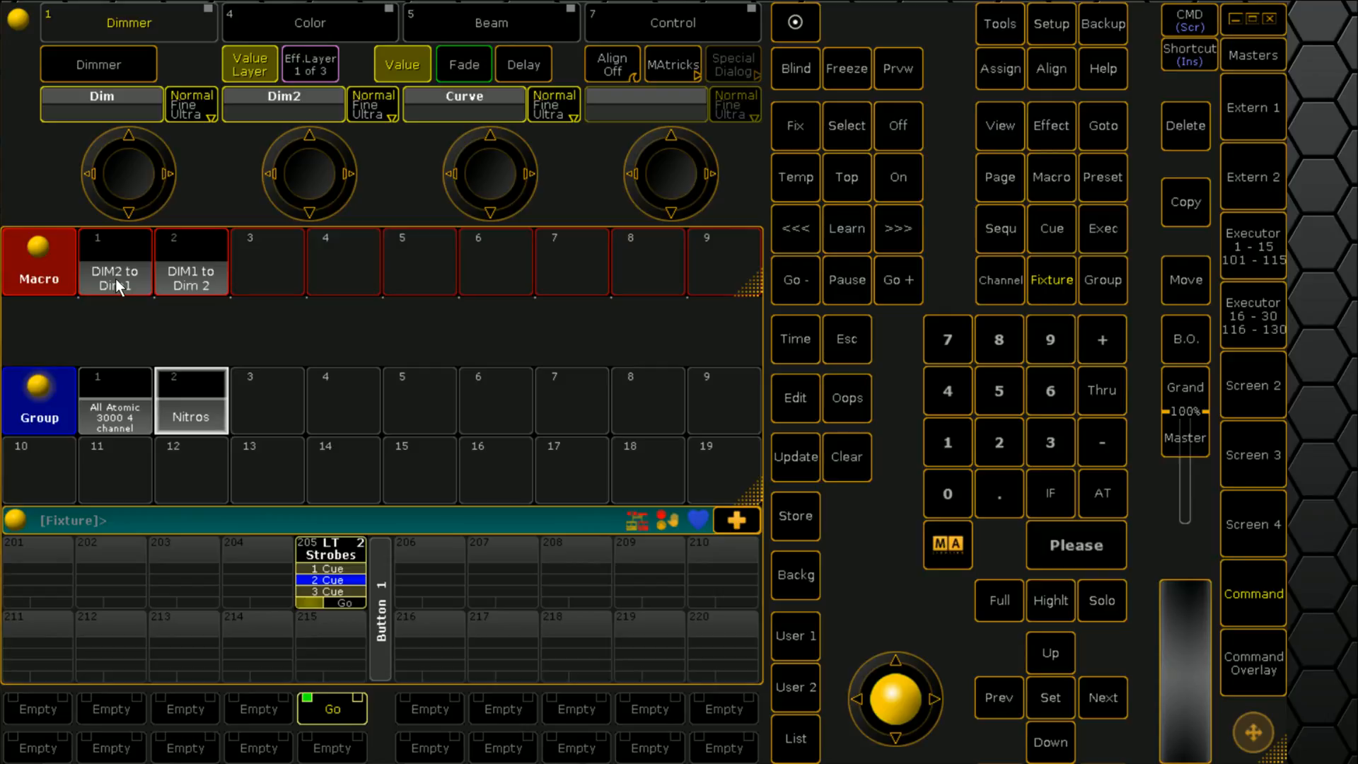
Review the DIM2 to Dim1 macro's full Replace command line, then leave the macro editor
double_click(115, 262)
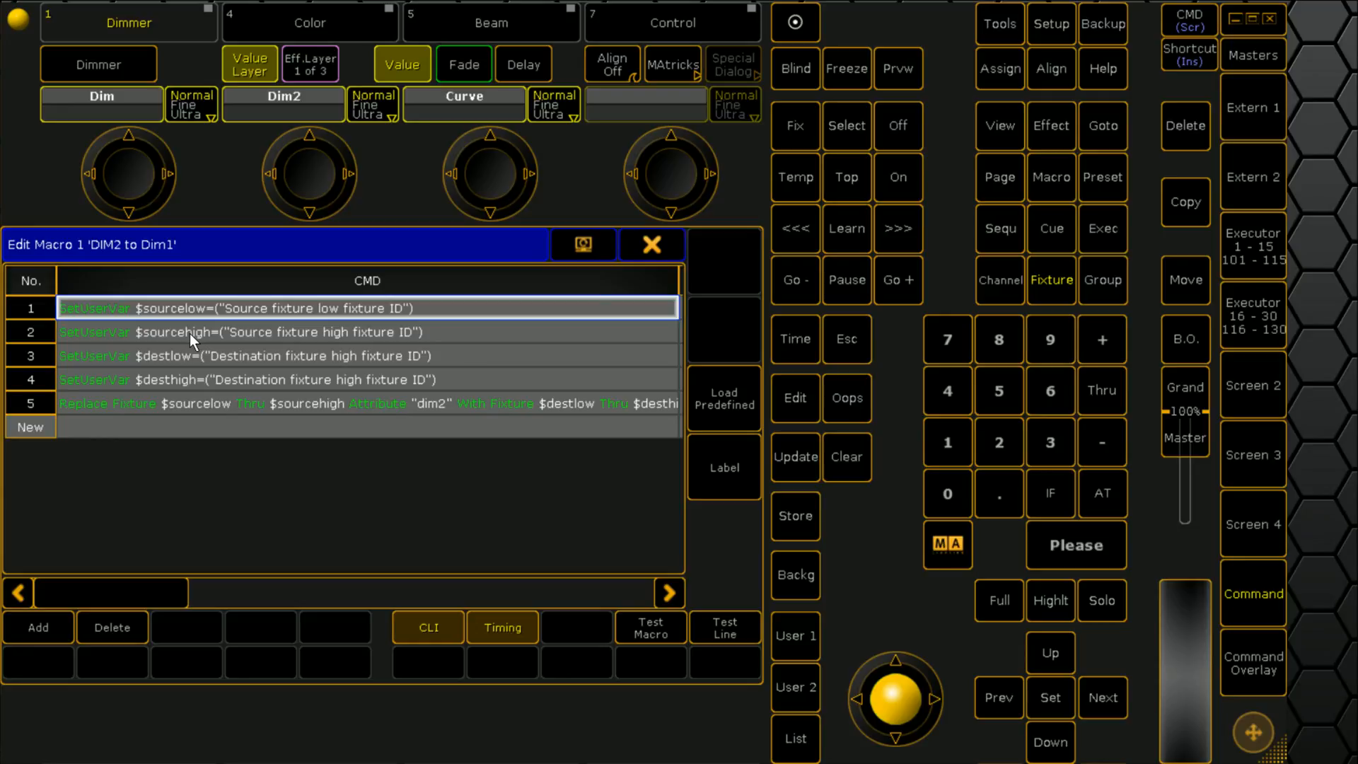
click(242, 331)
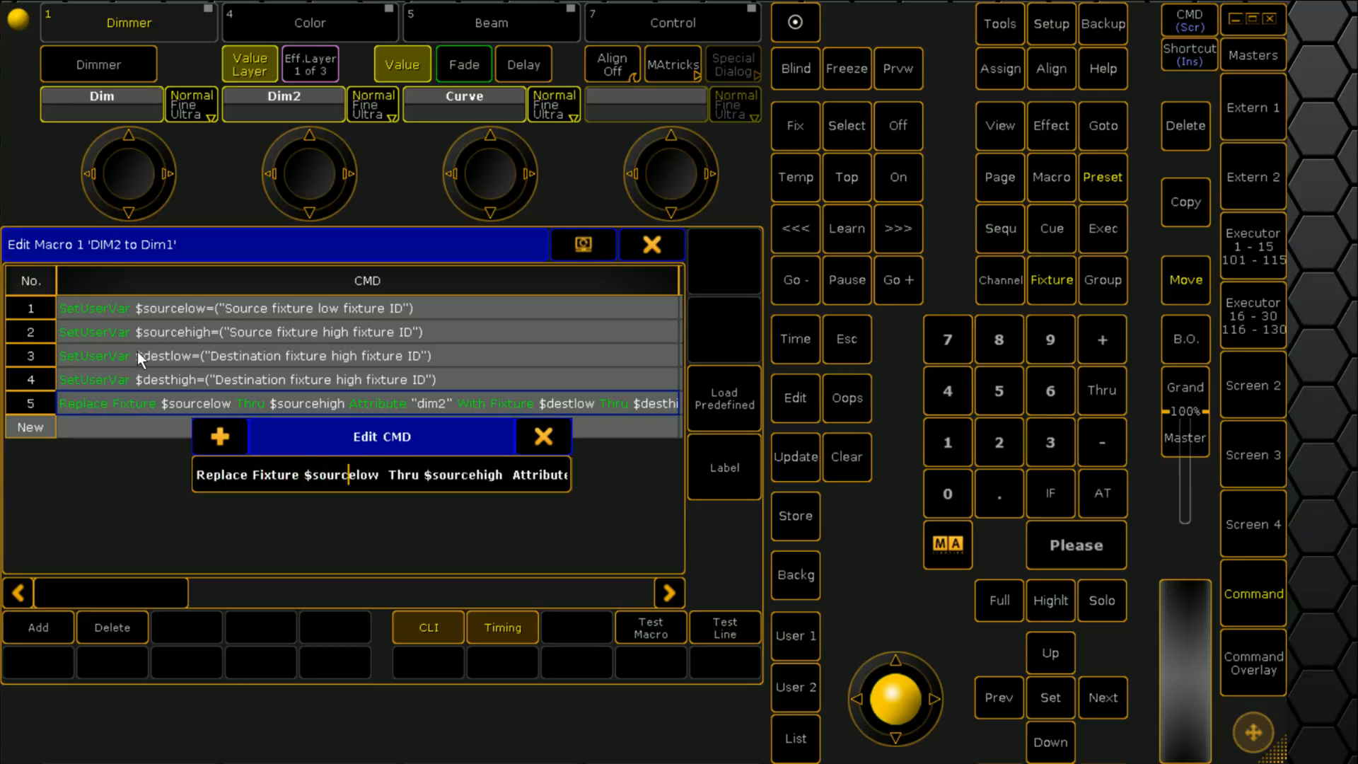
mouse_move(303, 322)
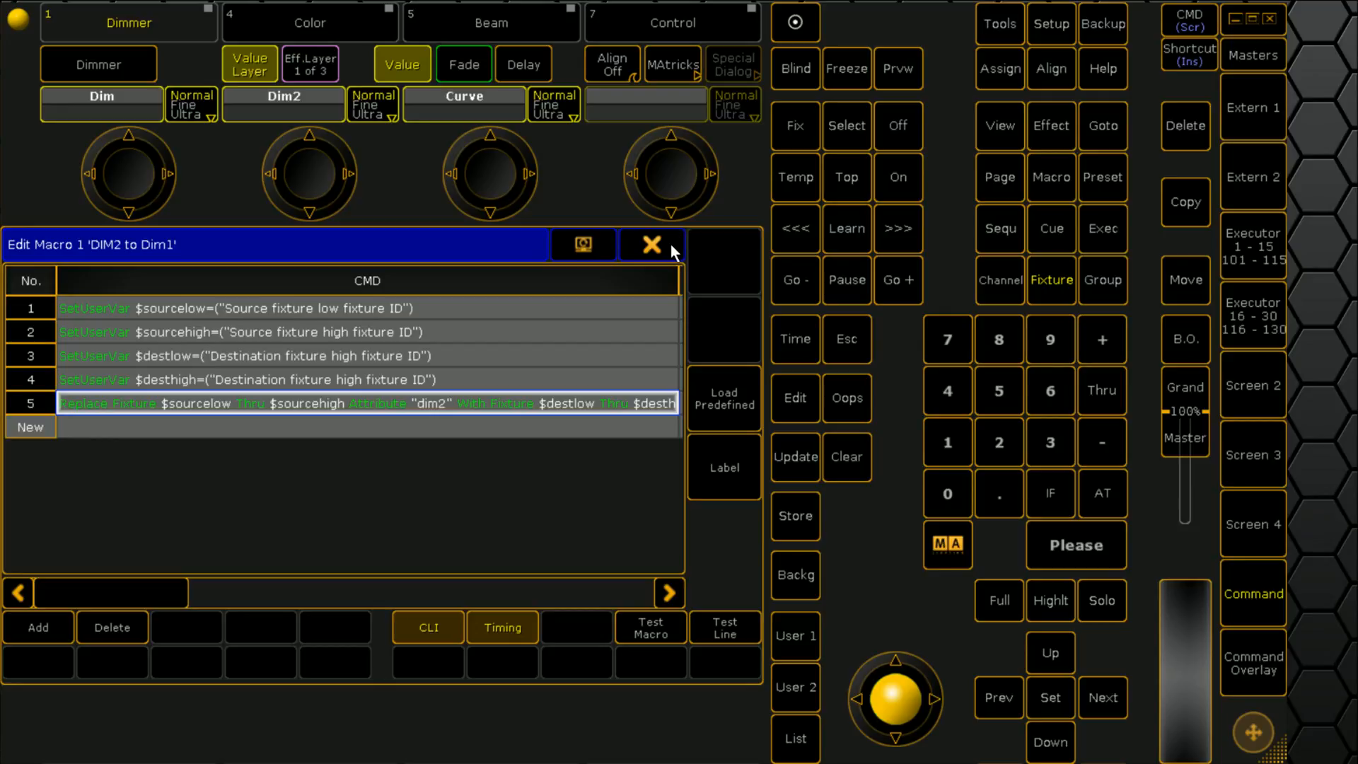
click(651, 244)
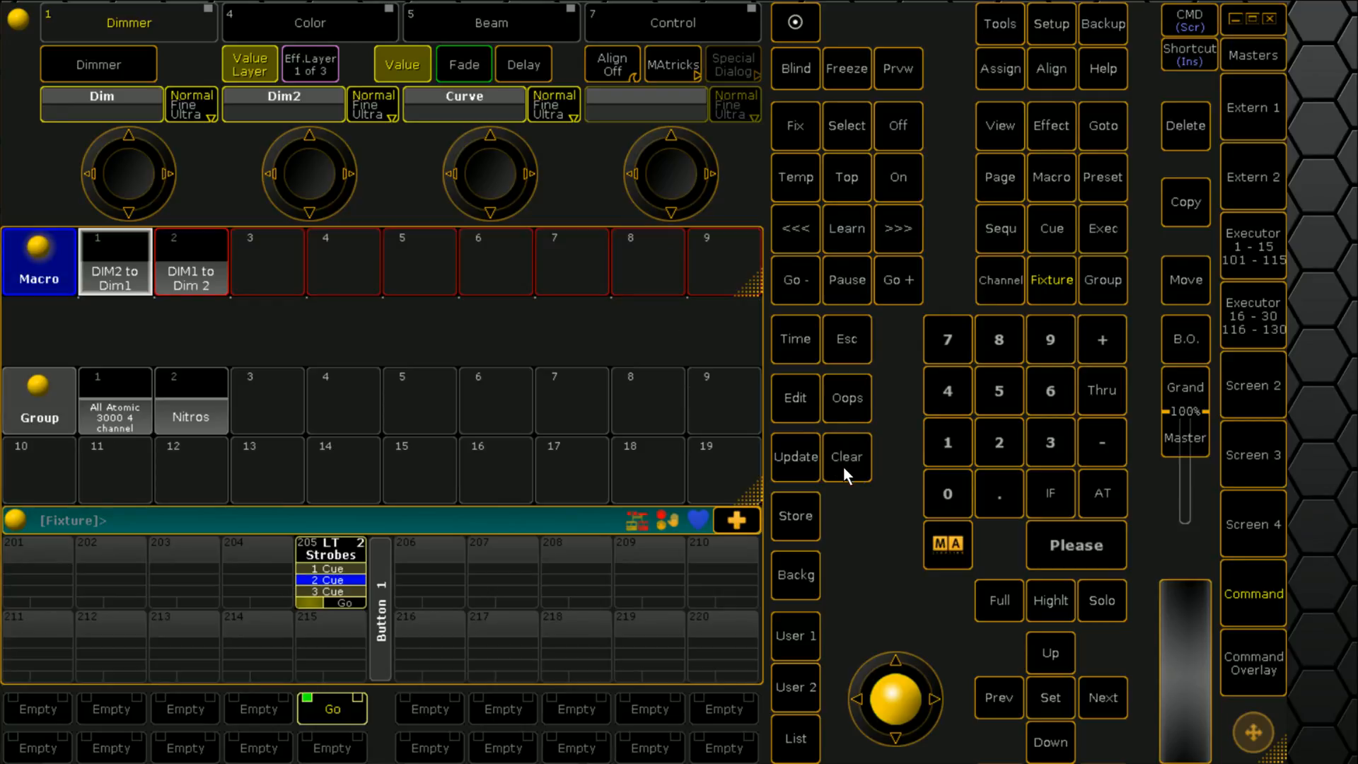
mouse_move(872, 430)
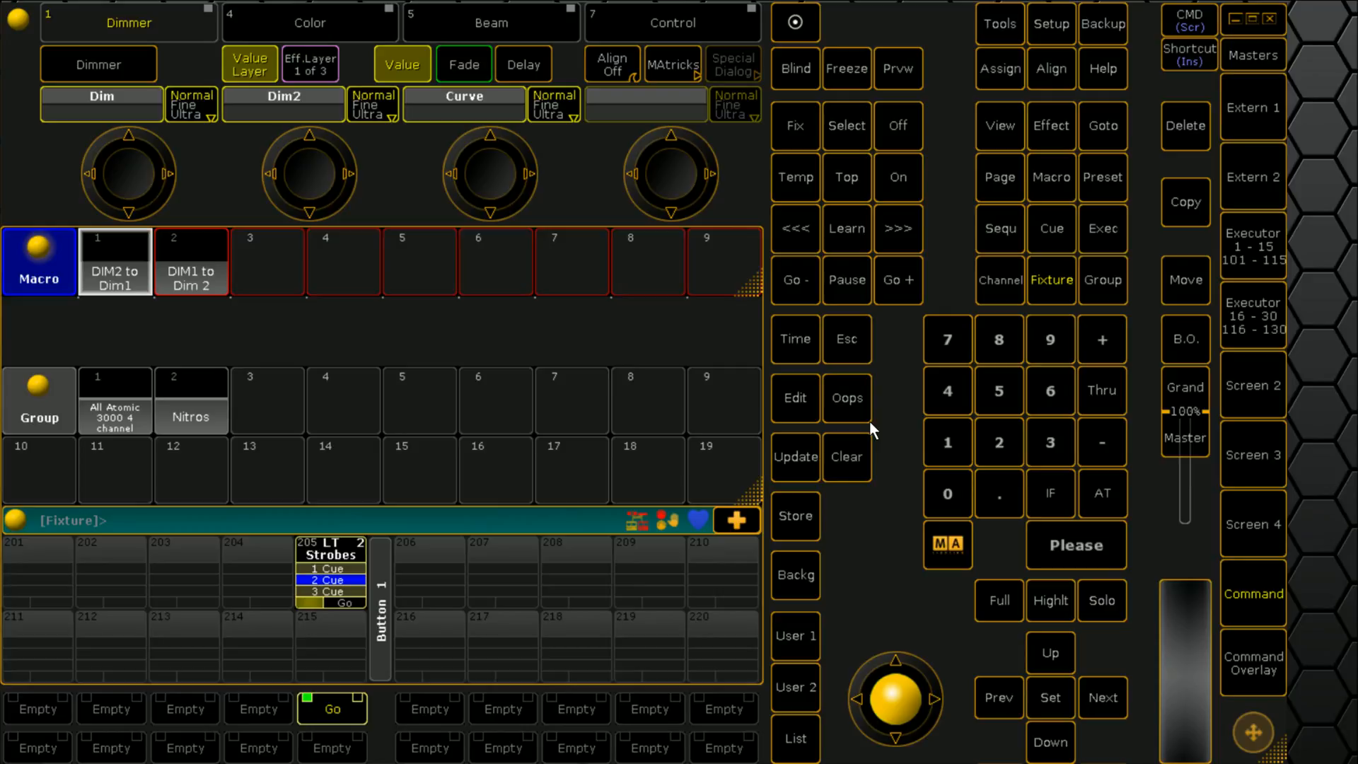
Call up the Nitros group showing Dim2 at 7.5, clear, and select All Atomic
click(846, 457)
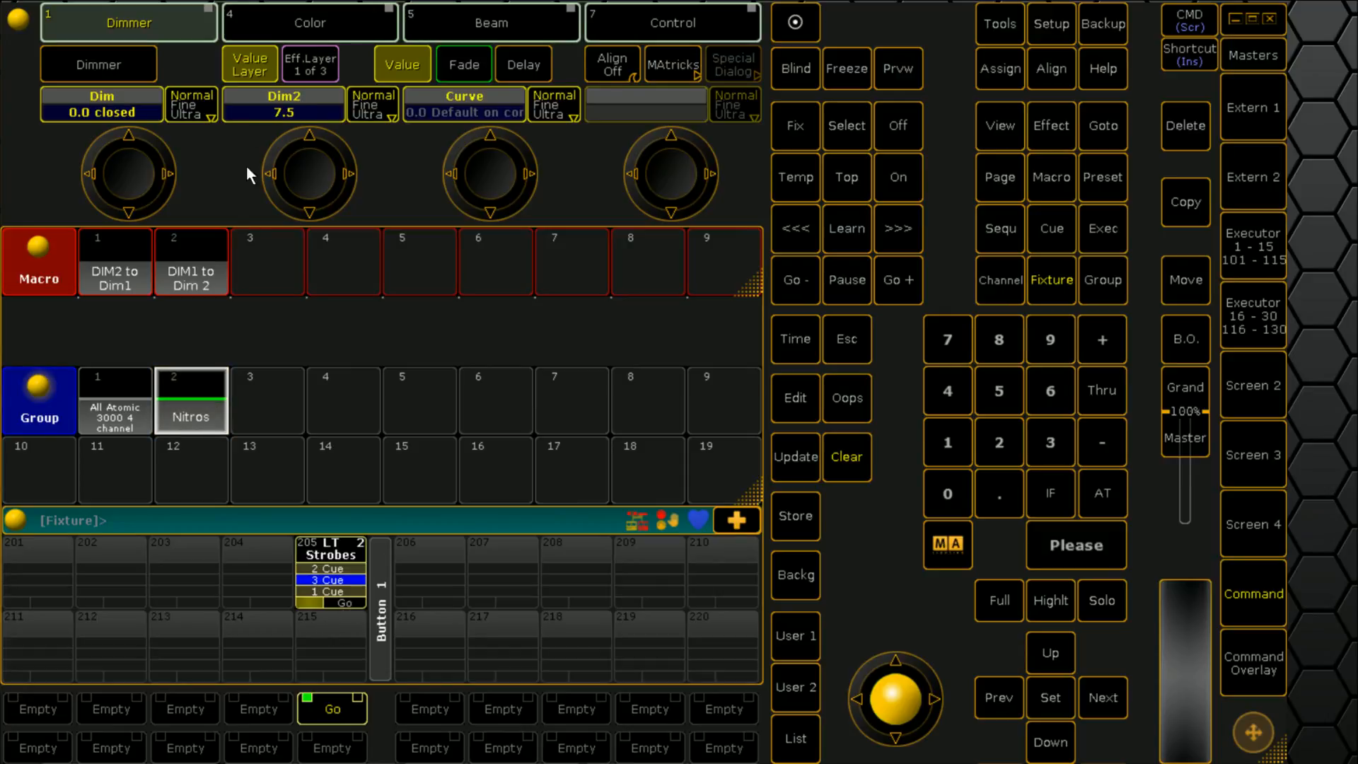
mouse_move(330, 118)
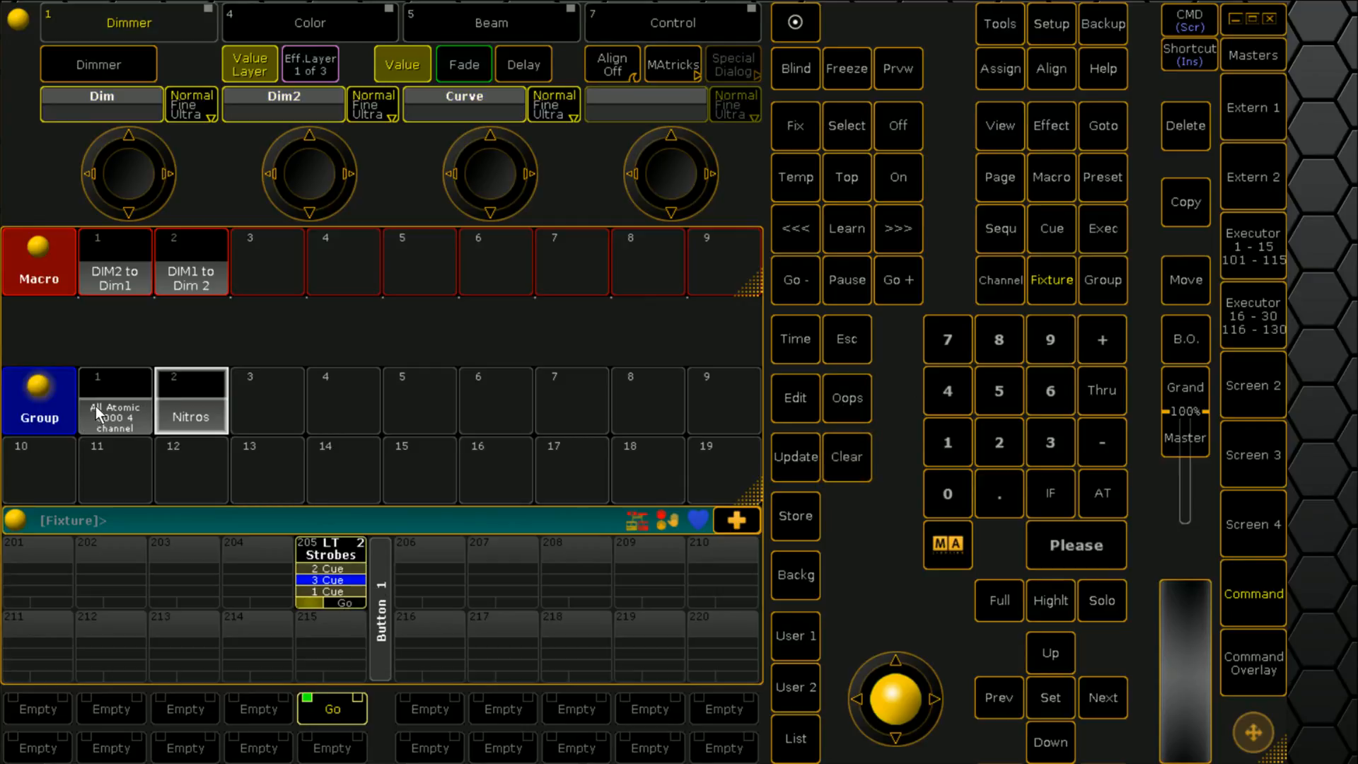
click(115, 401)
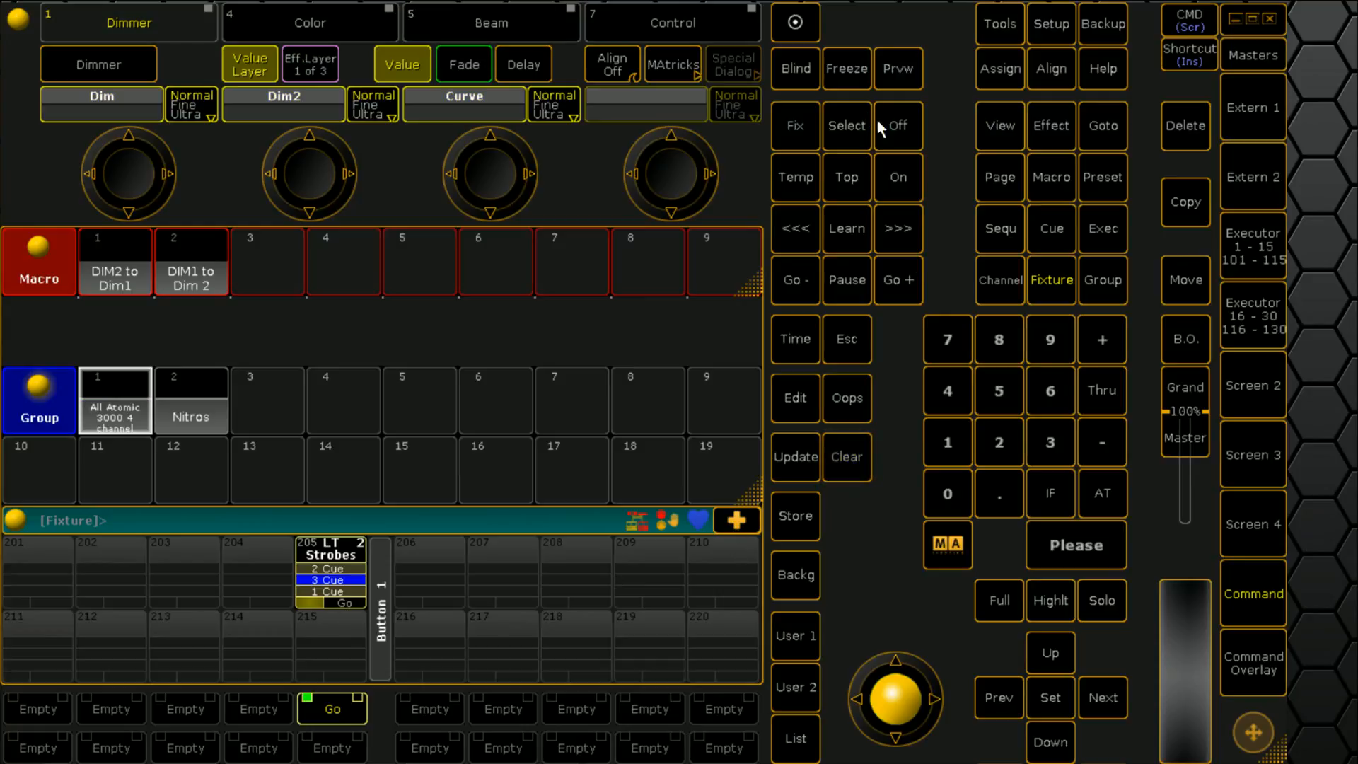
Run DIM2 to Dim1 with source fixtures 1–4 and destination 5–8, creating a replace report
click(846, 457)
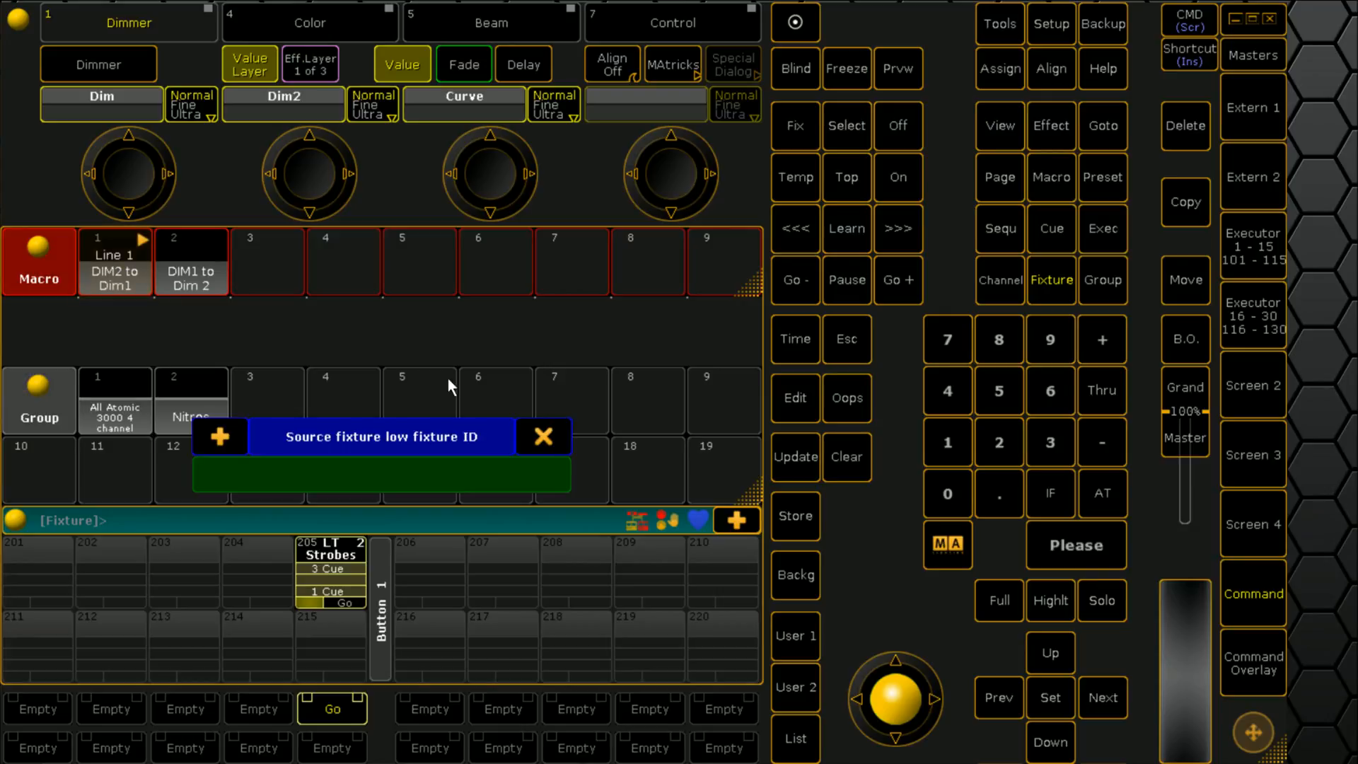
mouse_move(557, 416)
text(4)
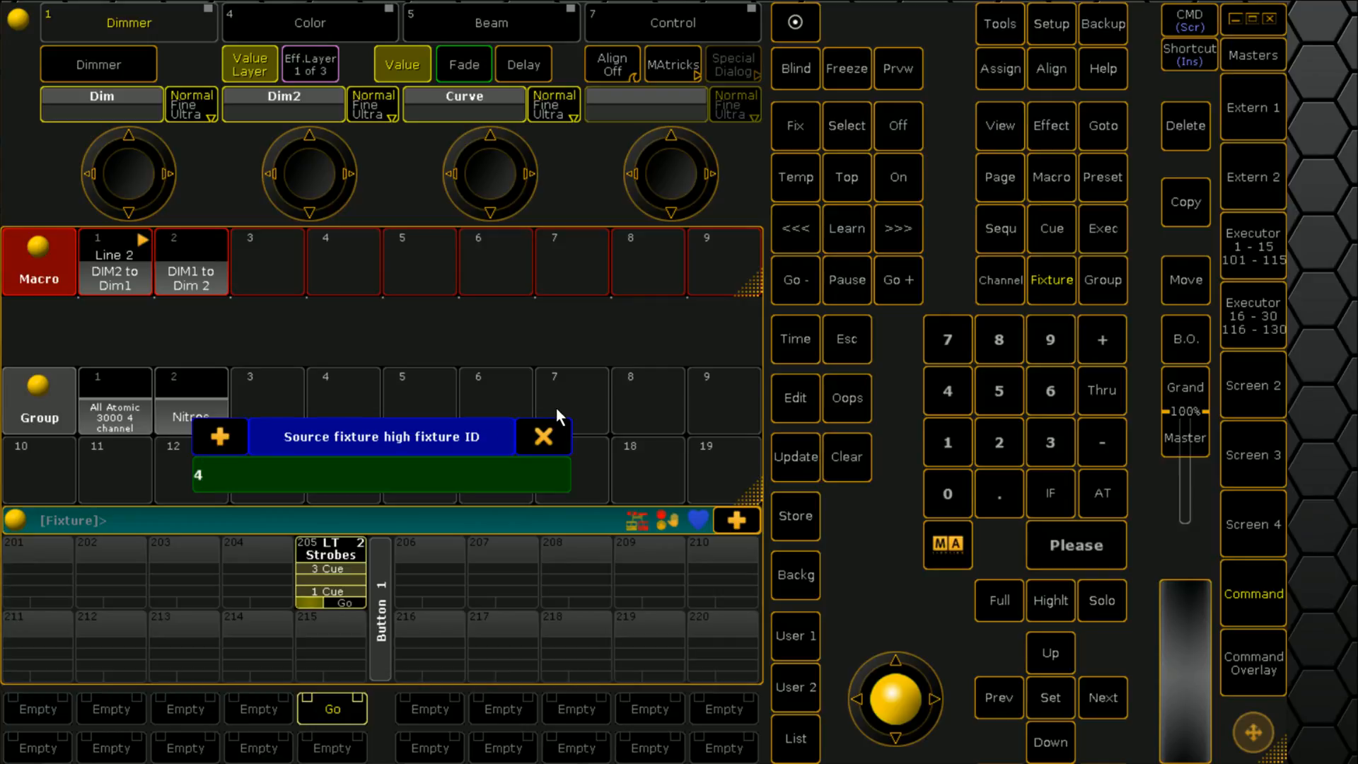
text(5)
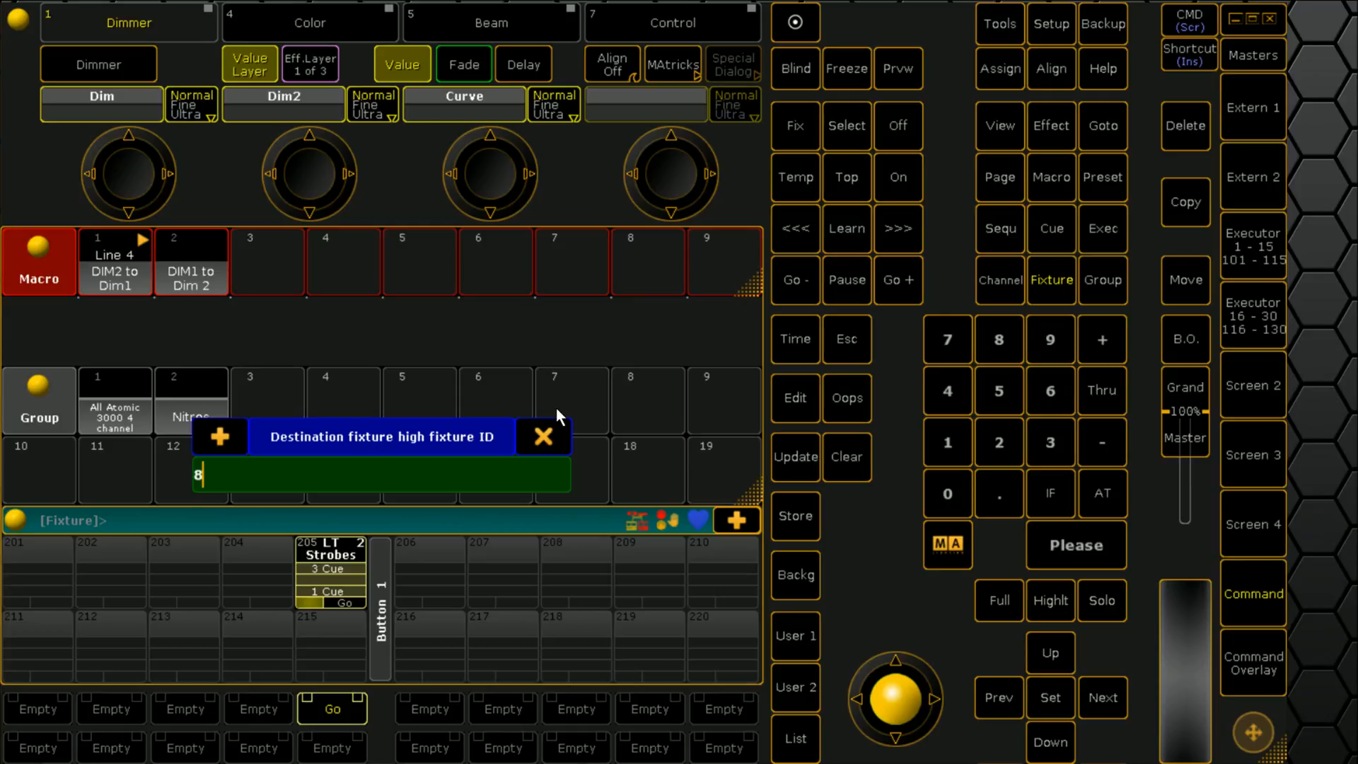
key(enter)
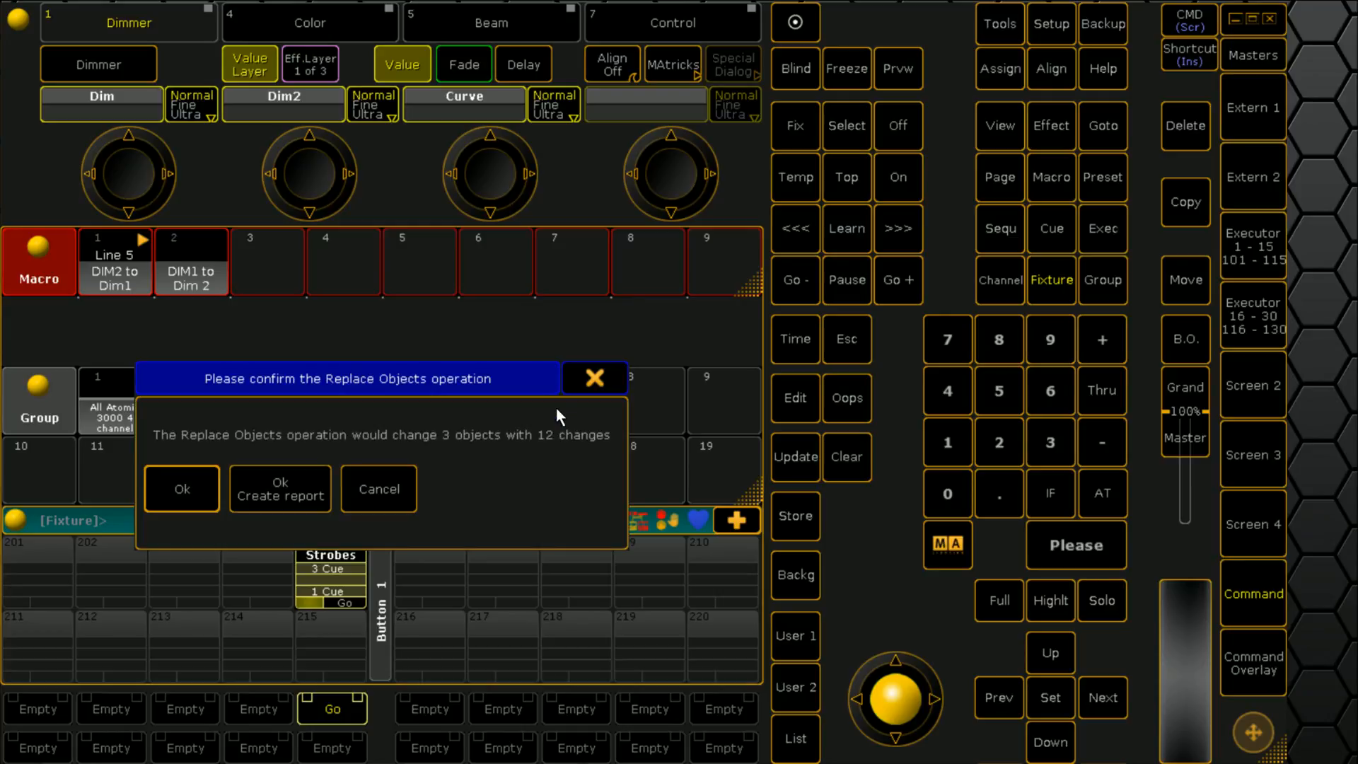
mouse_move(240, 552)
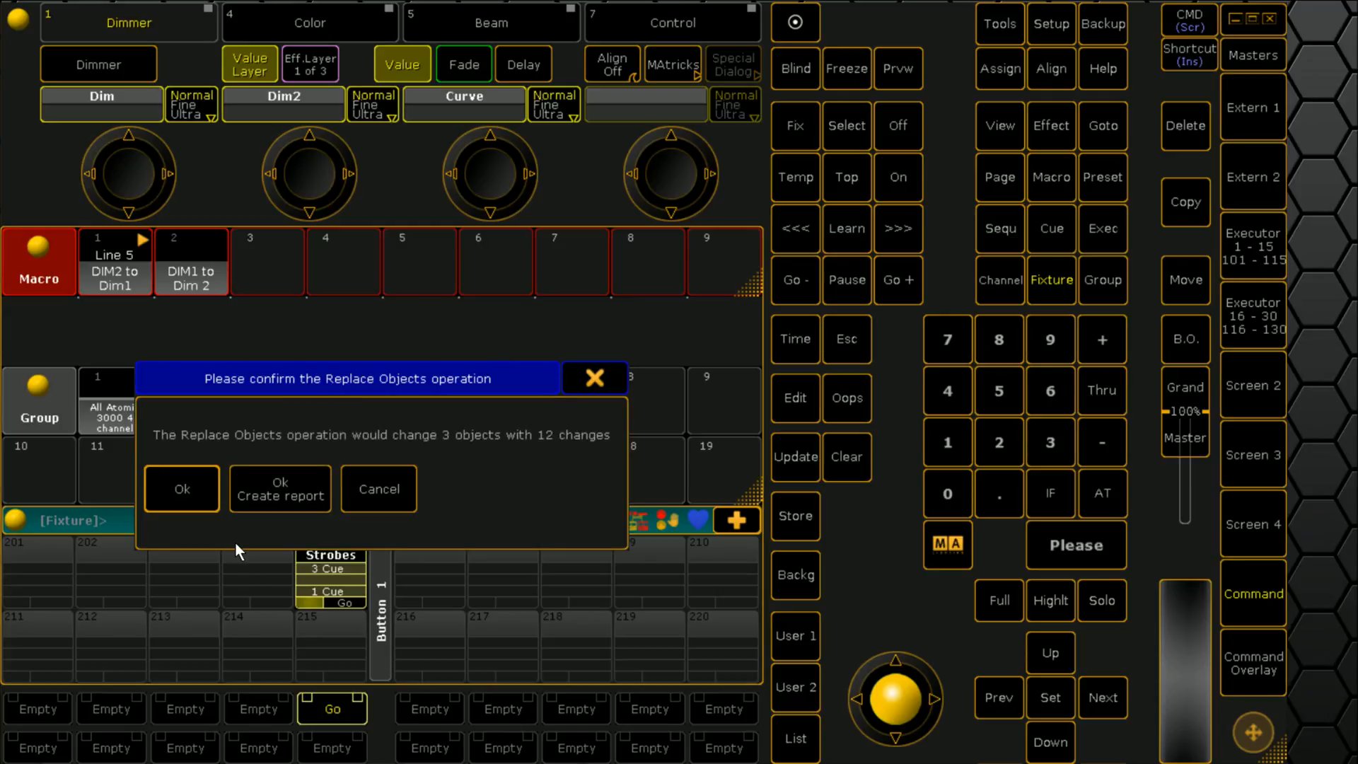
mouse_move(280, 488)
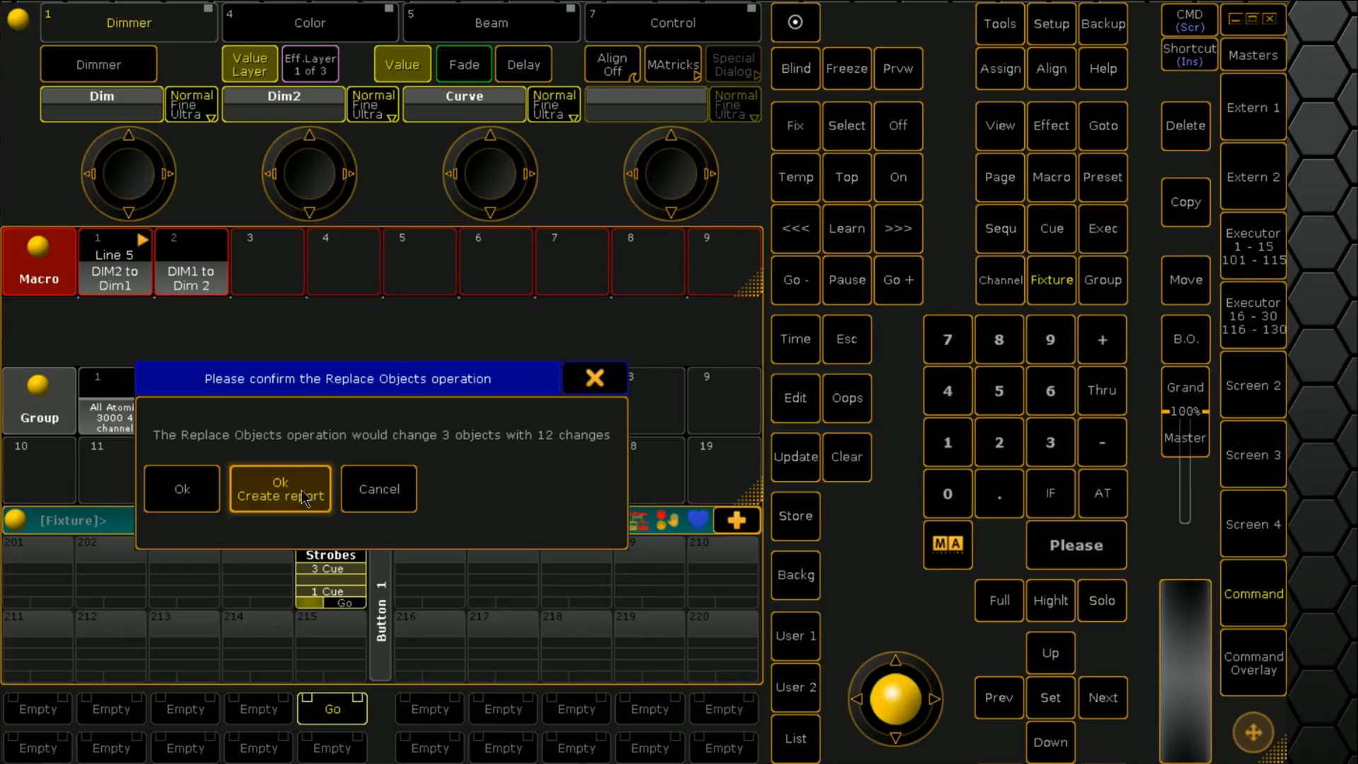
click(279, 488)
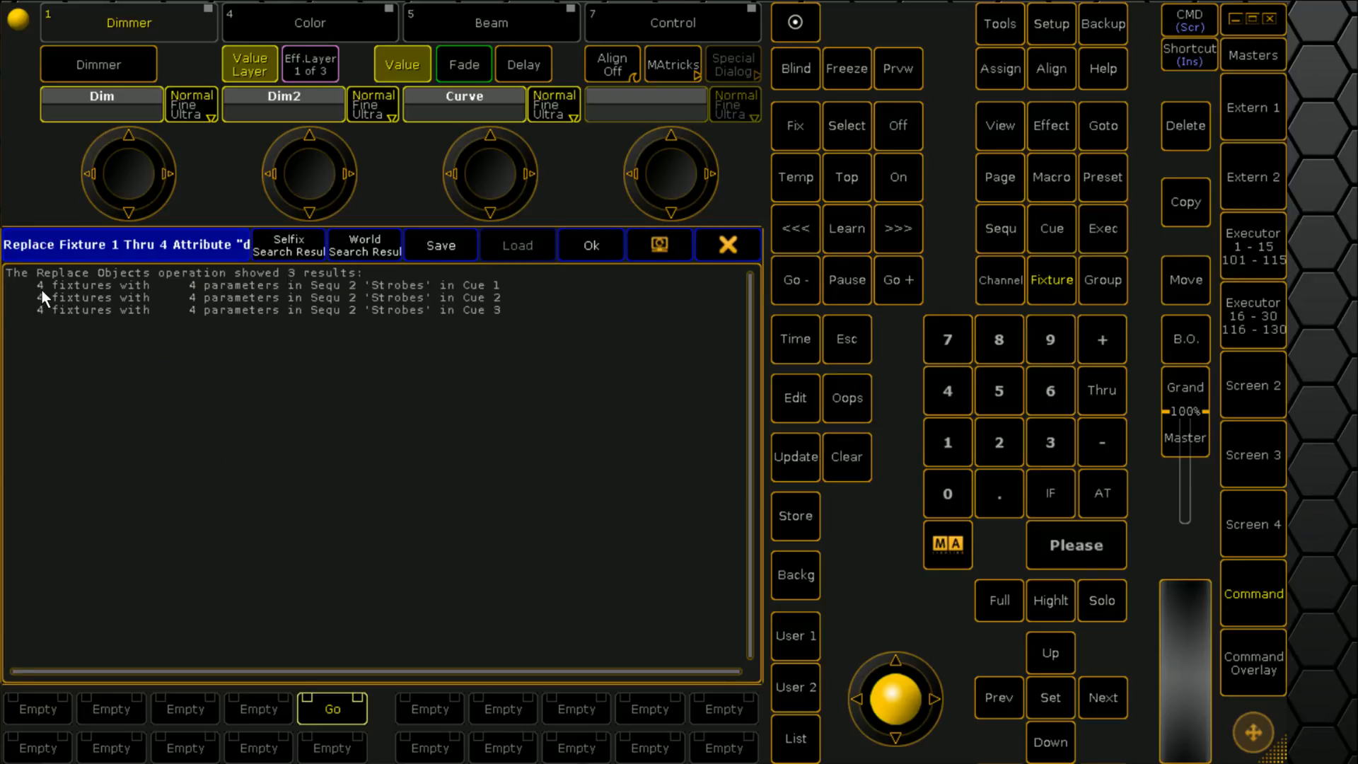
mouse_move(331, 298)
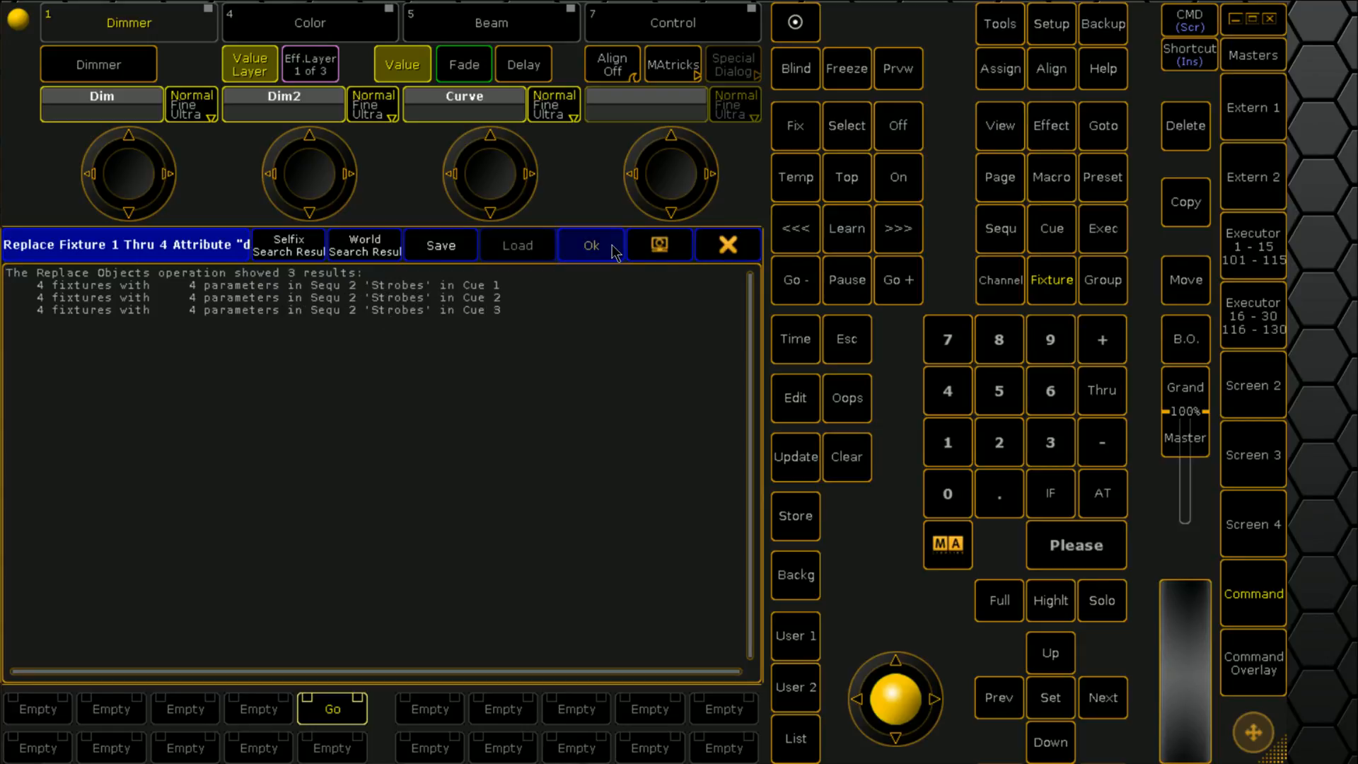
Close the Replace report listing the three changed Strobes cues
click(591, 245)
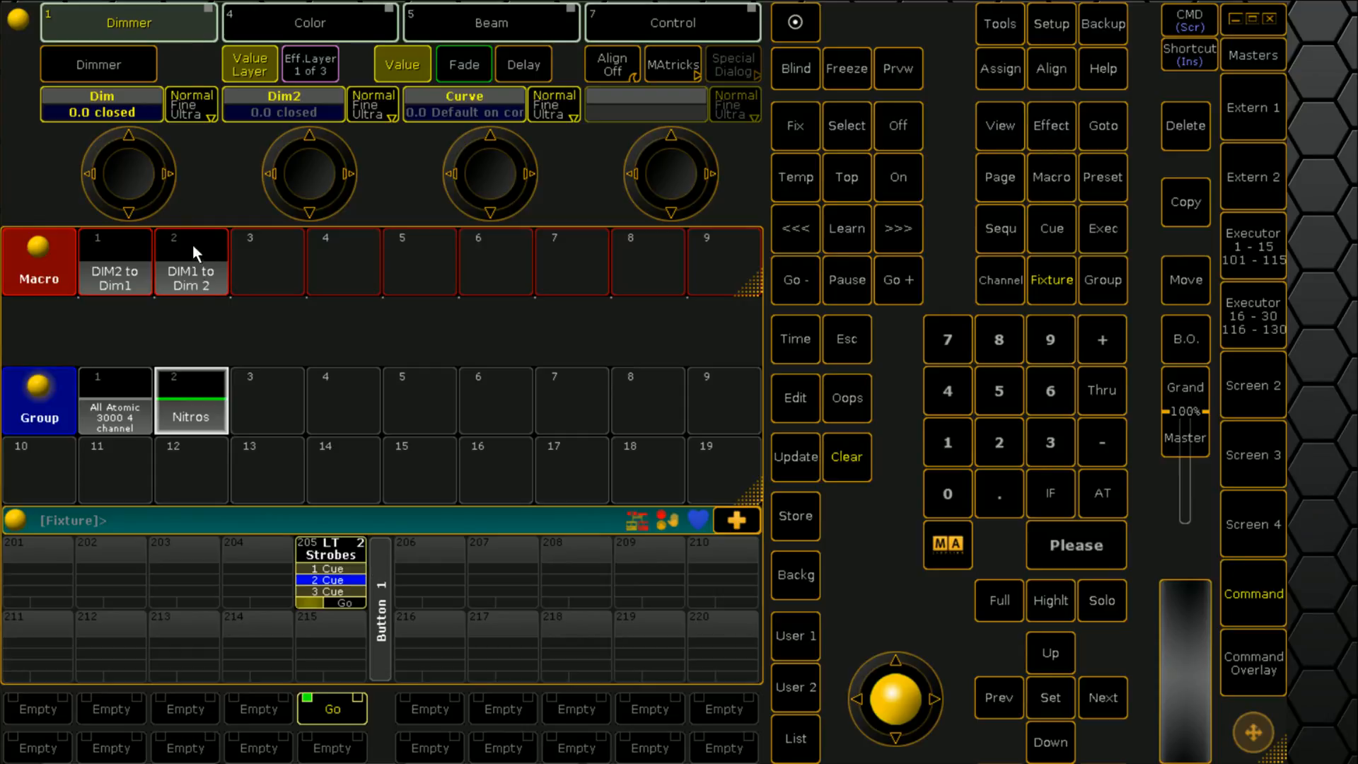
mouse_move(433, 314)
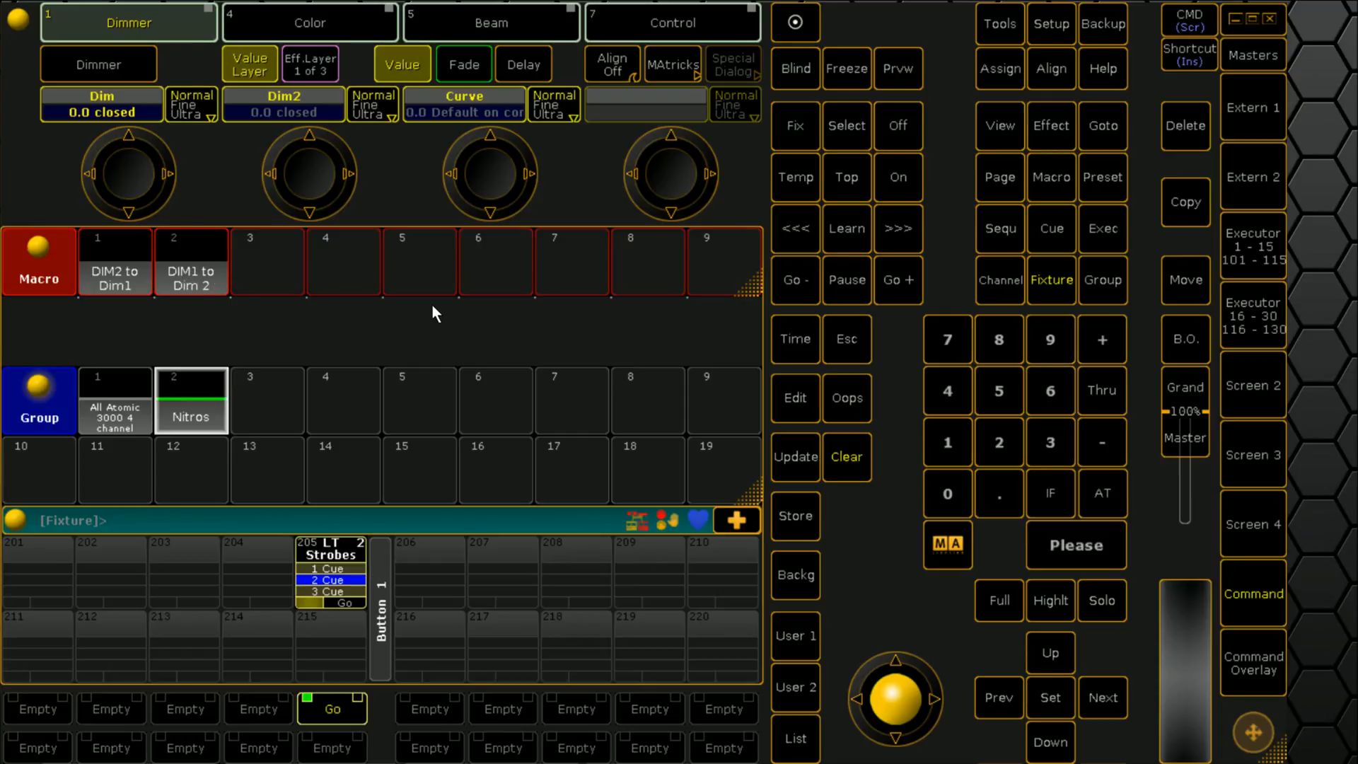
mouse_move(1167, 147)
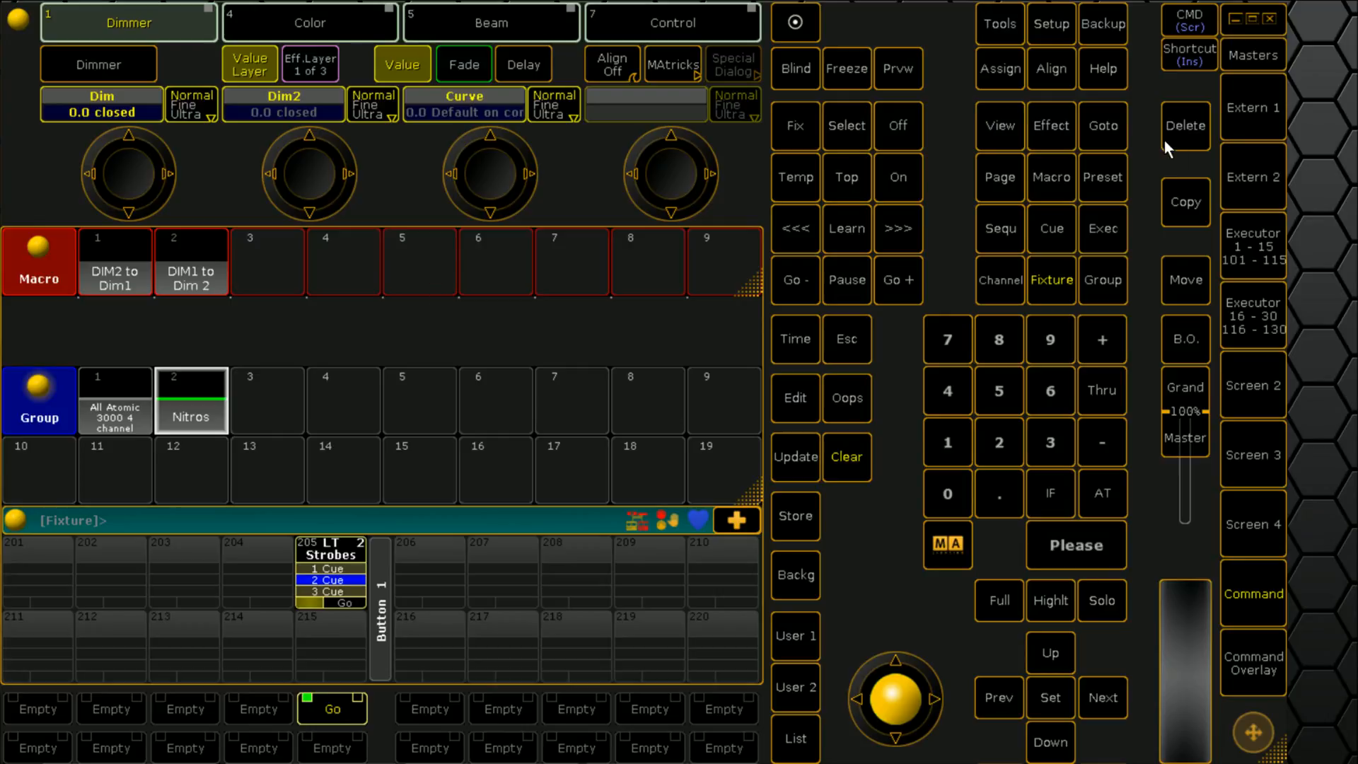